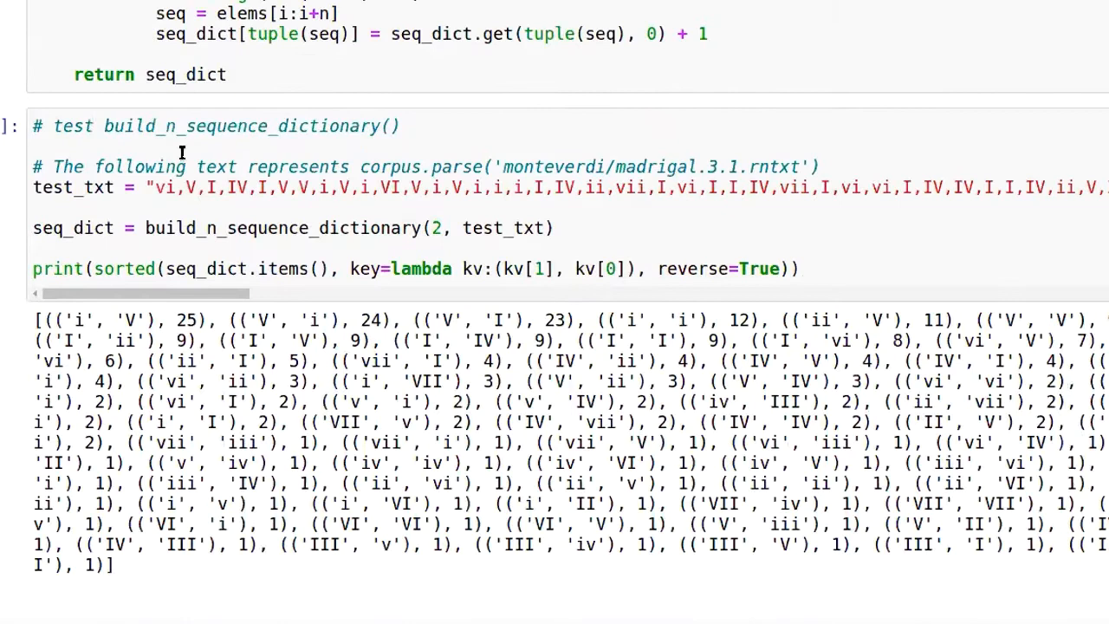
scroll("down", 3)
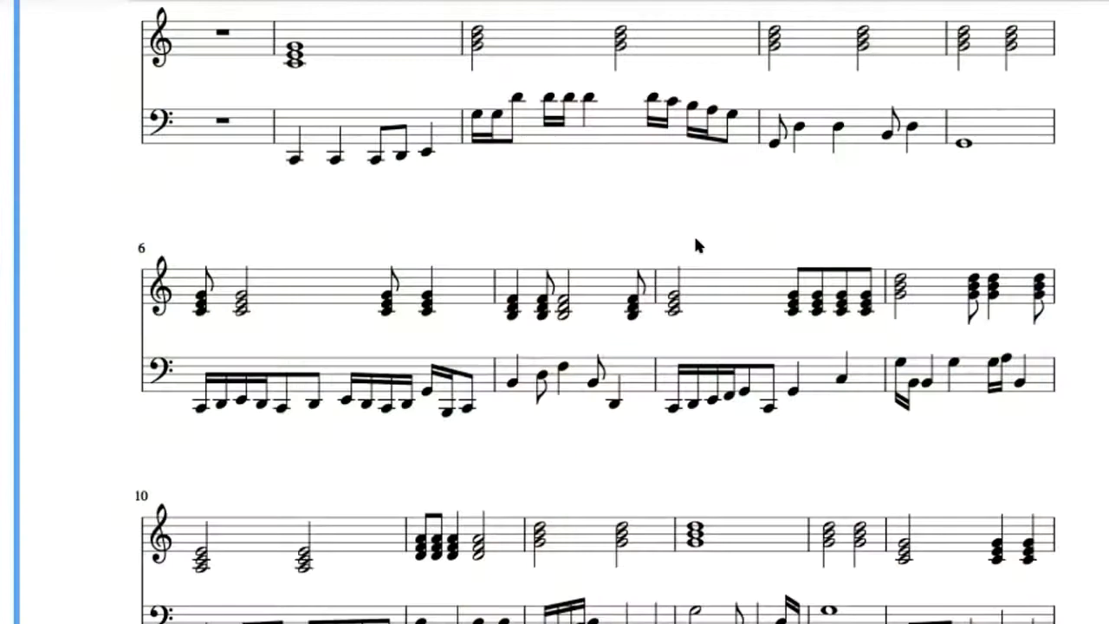
scroll("down", 3)
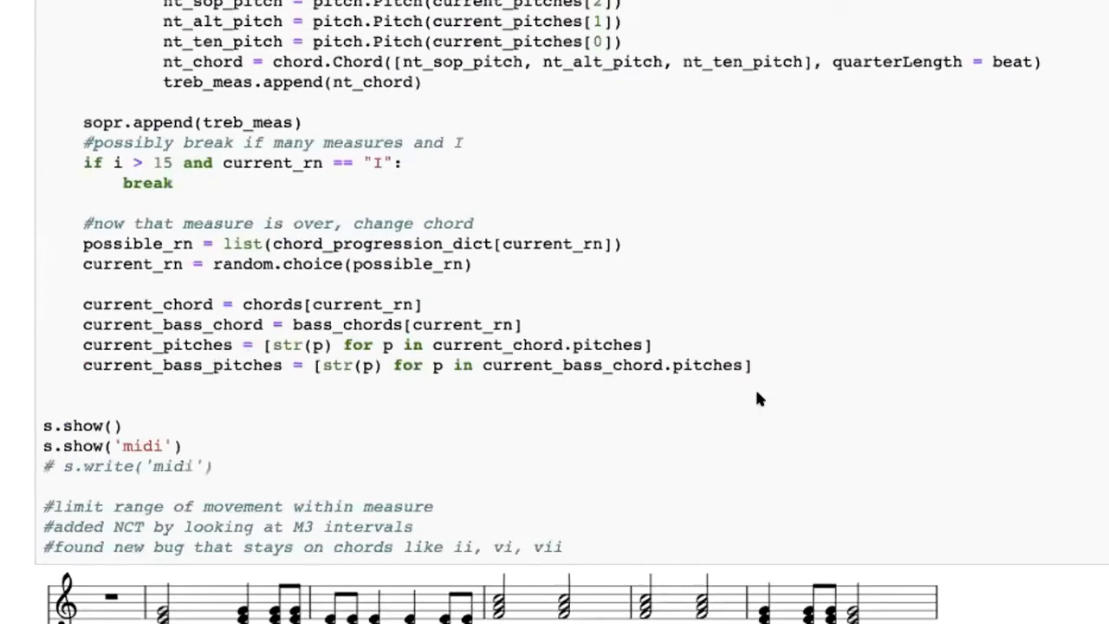
scroll("down", 3)
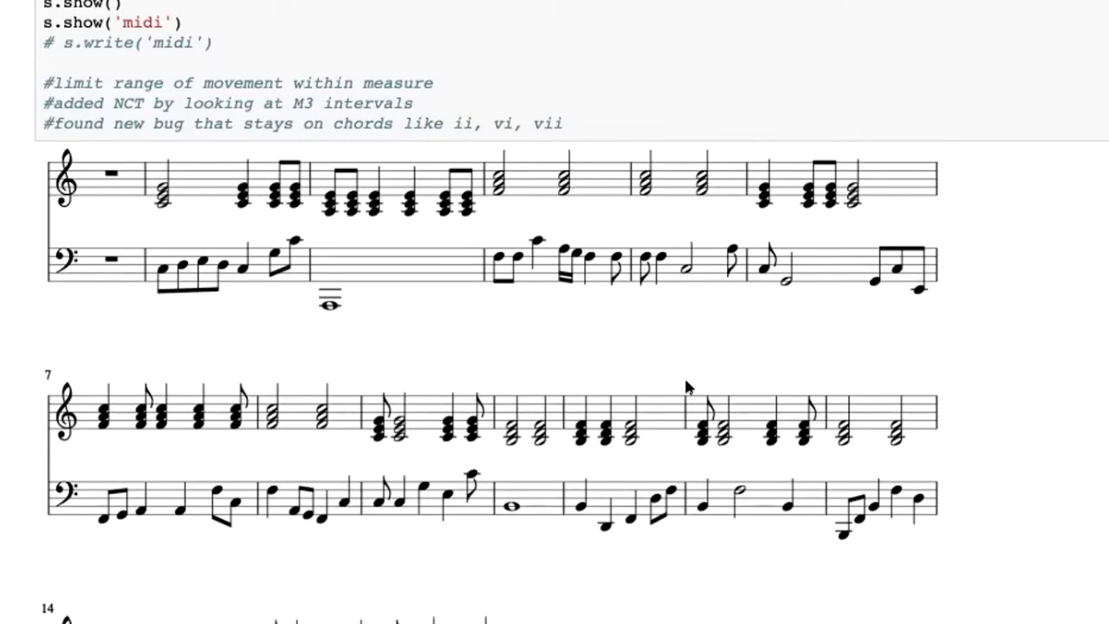